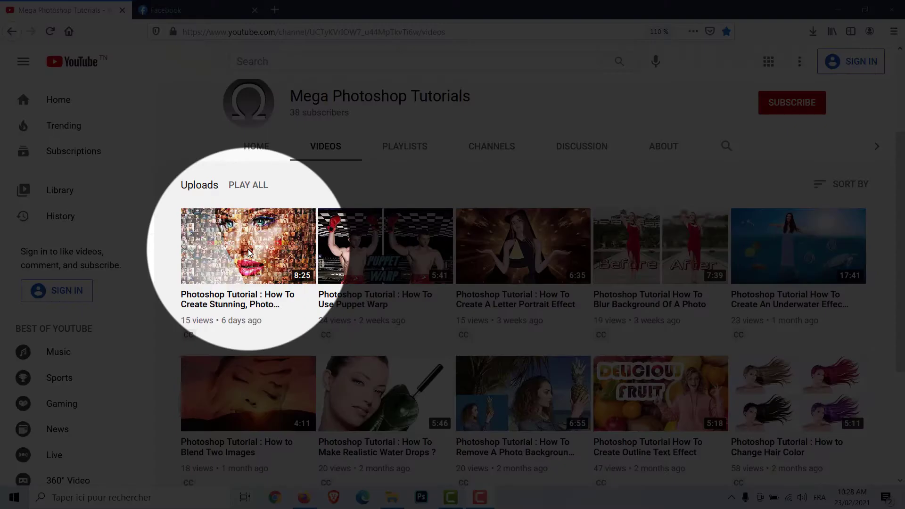
Step: Merge all visible mosaic photo layers into a single layer with Merge Visible
left_click(248, 245)
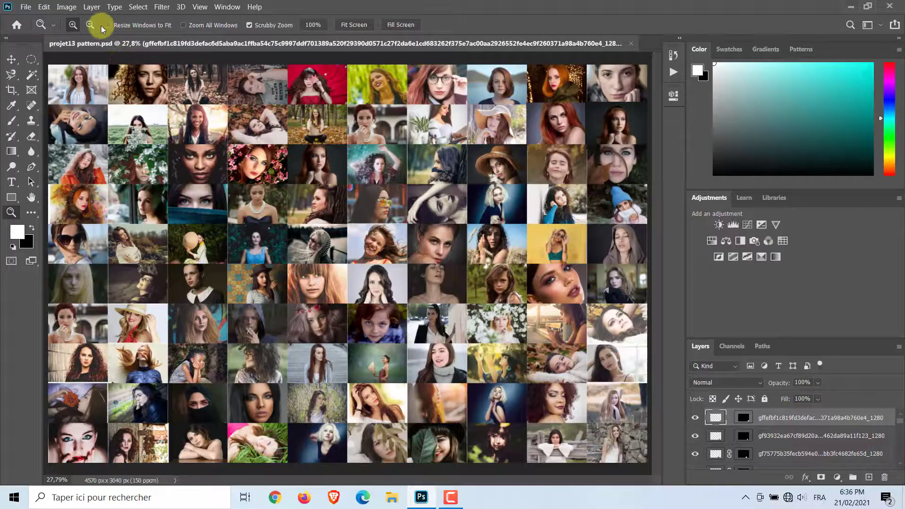
left_click(91, 8)
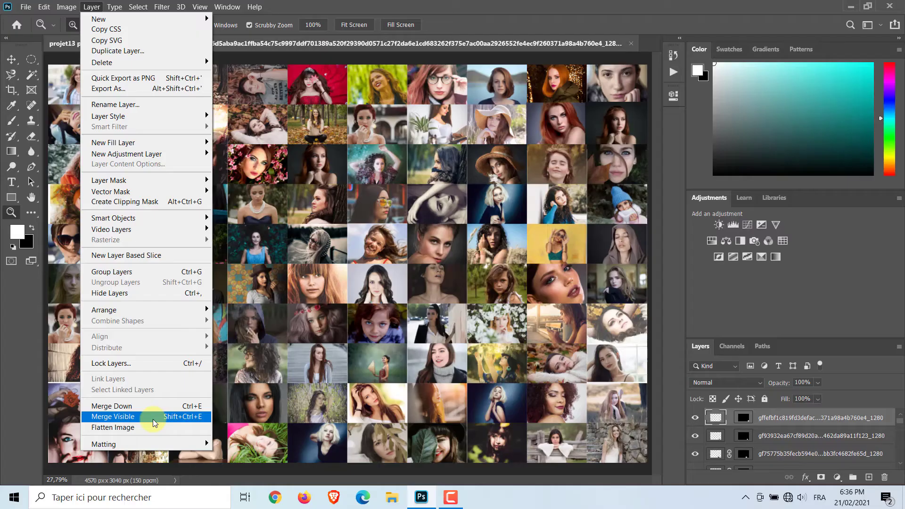
left_click(112, 427)
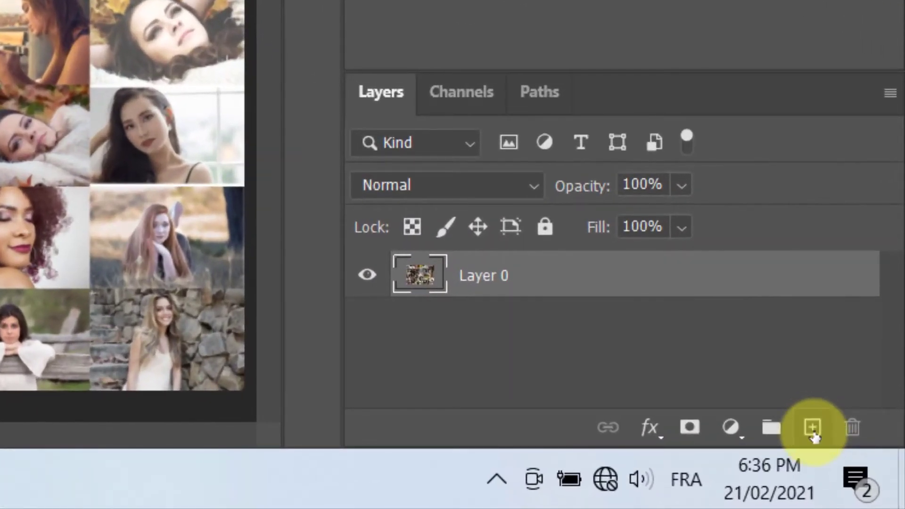
Step: Add a new layer above the merged photos and fill it with solid white
left_click(813, 427)
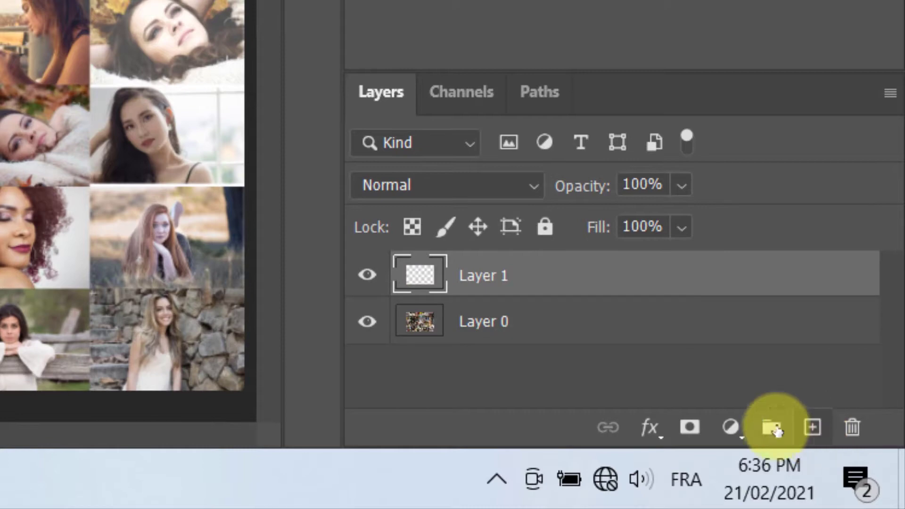
left_click(88, 14)
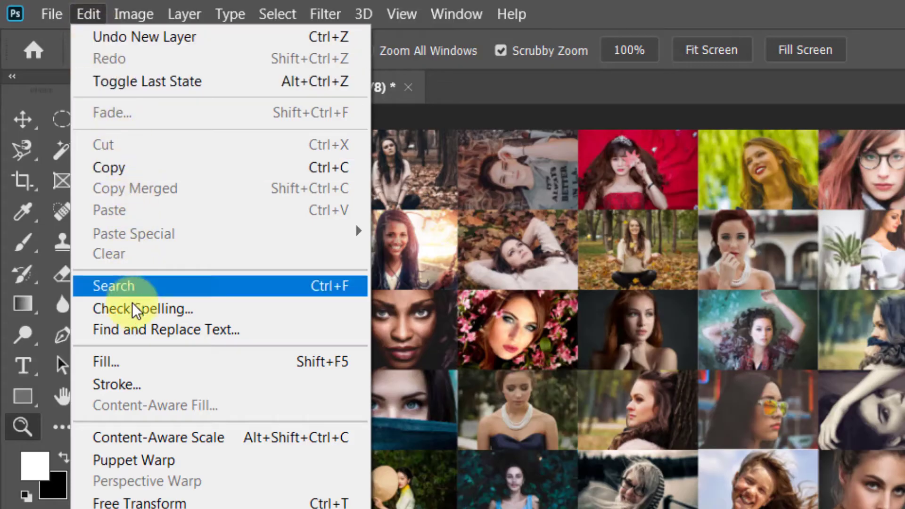
left_click(106, 362)
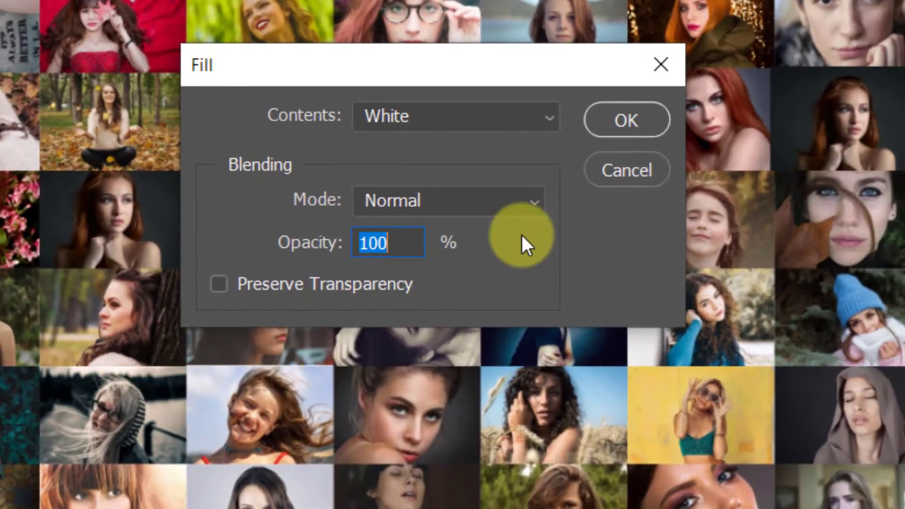
left_click(455, 117)
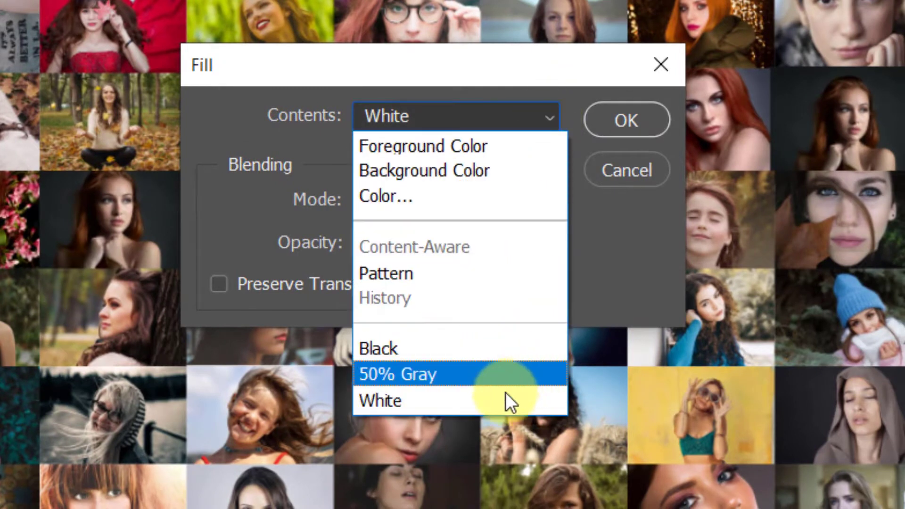
left_click(379, 400)
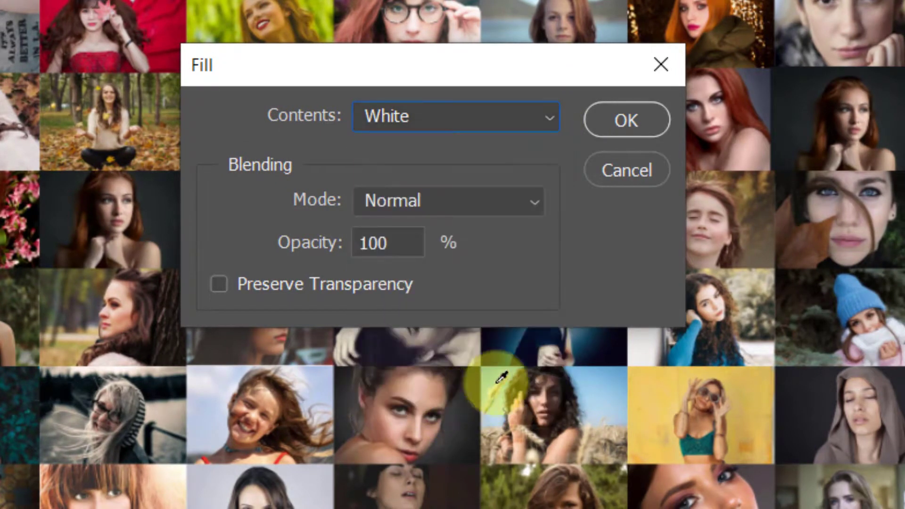
left_click(625, 119)
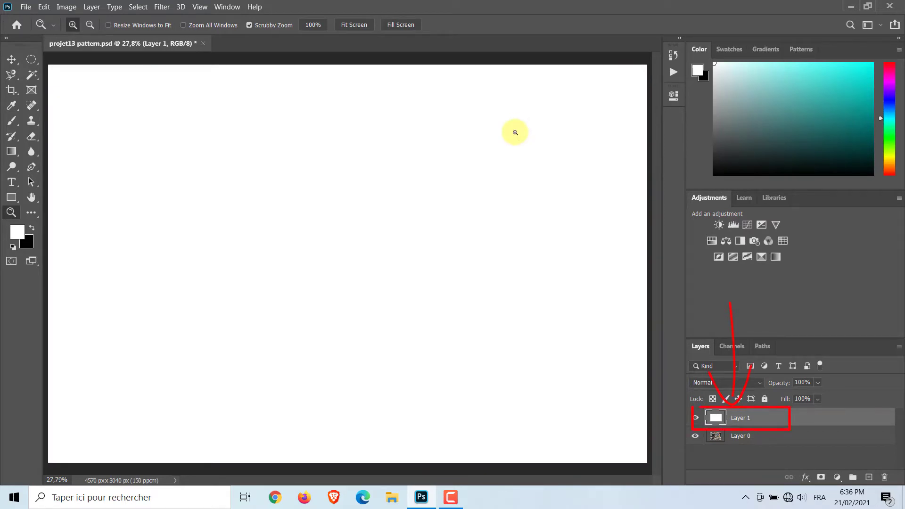
mouse_move(31, 62)
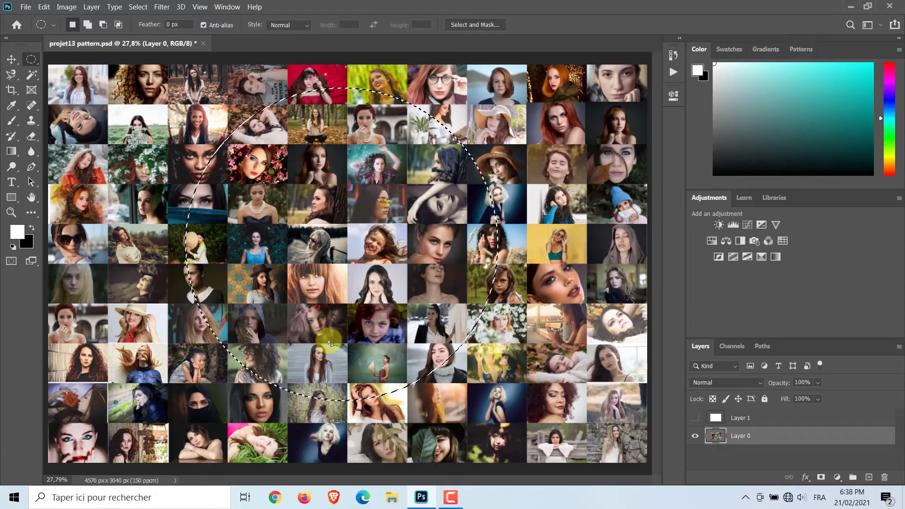
Step: Copy a circular piece of the mosaic onto its own layer, with white layer hidden
left_click(91, 7)
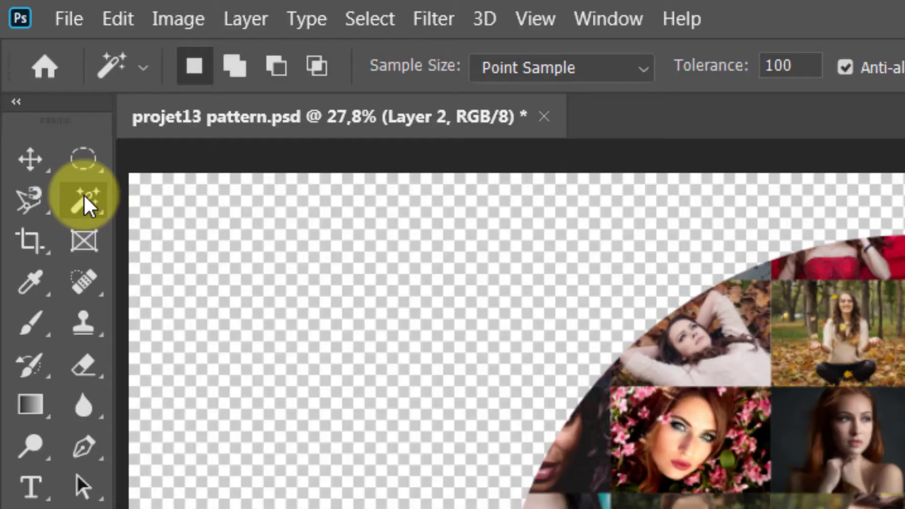
Step: Select the circle by inverting a Magic Wand selection and apply Spherize at 70%
right_click(84, 201)
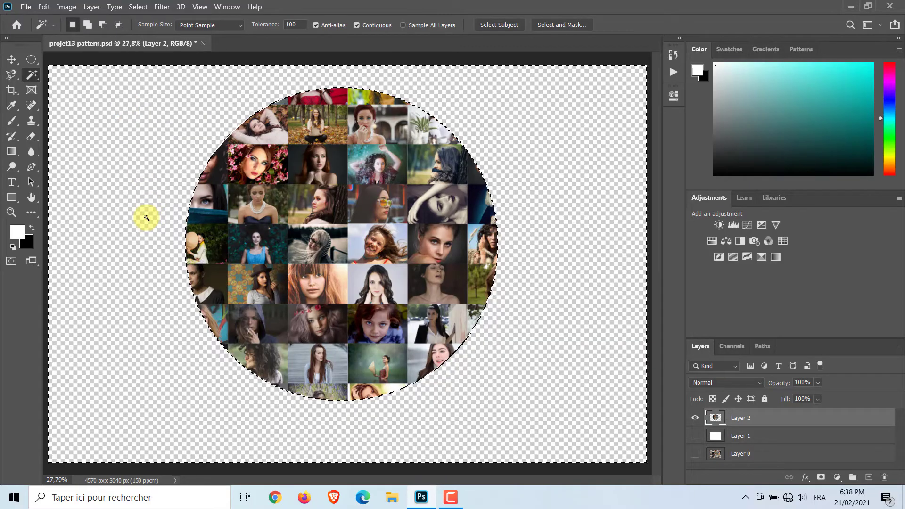
left_click(137, 7)
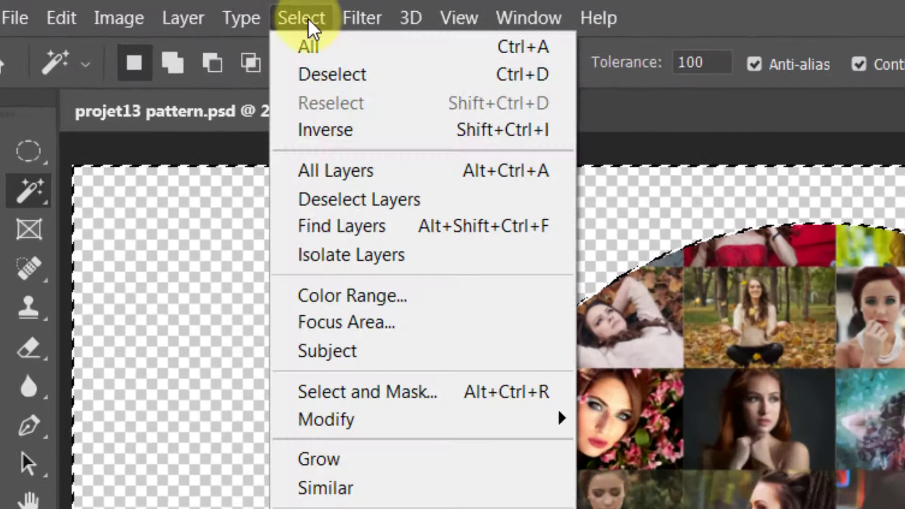
mouse_move(329, 131)
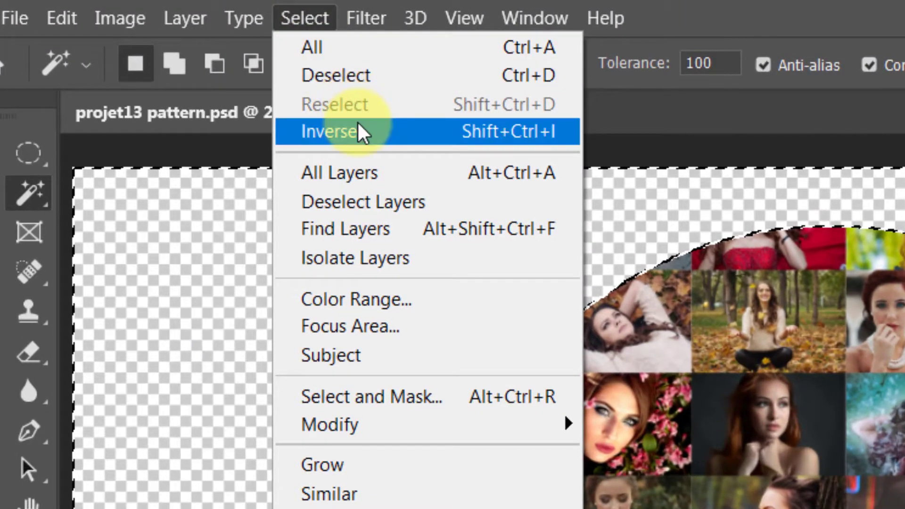
left_click(131, 19)
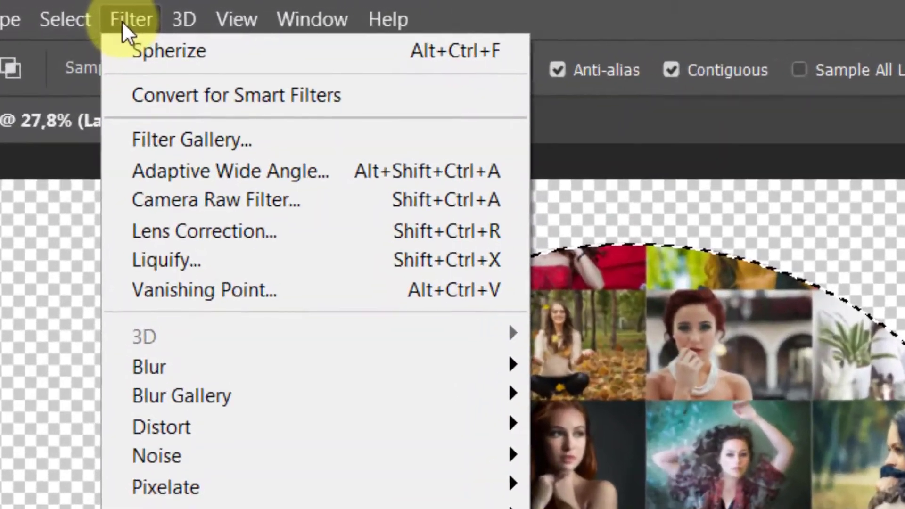
mouse_move(162, 429)
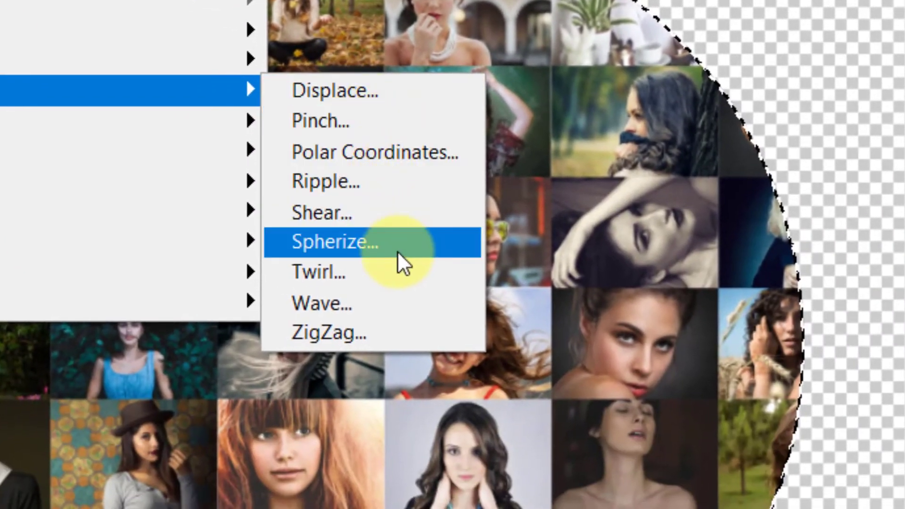
left_click(329, 241)
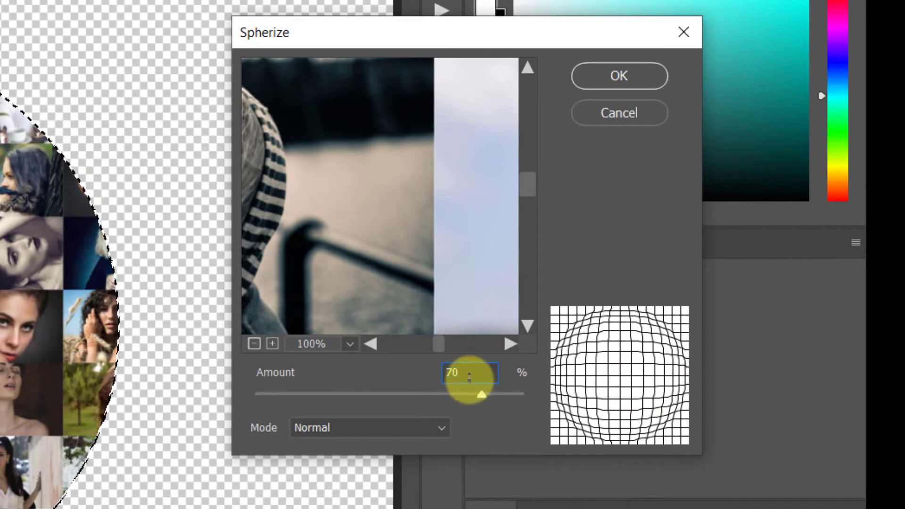
left_click(255, 344)
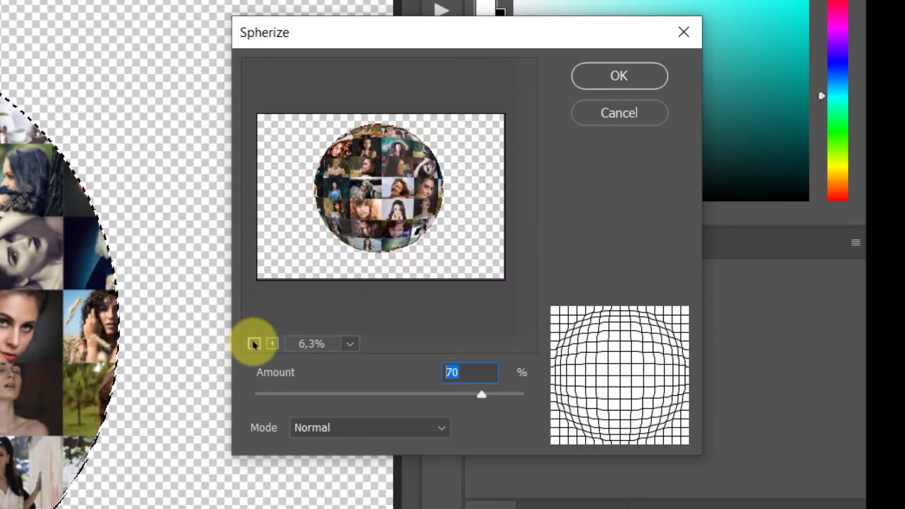
left_click(618, 75)
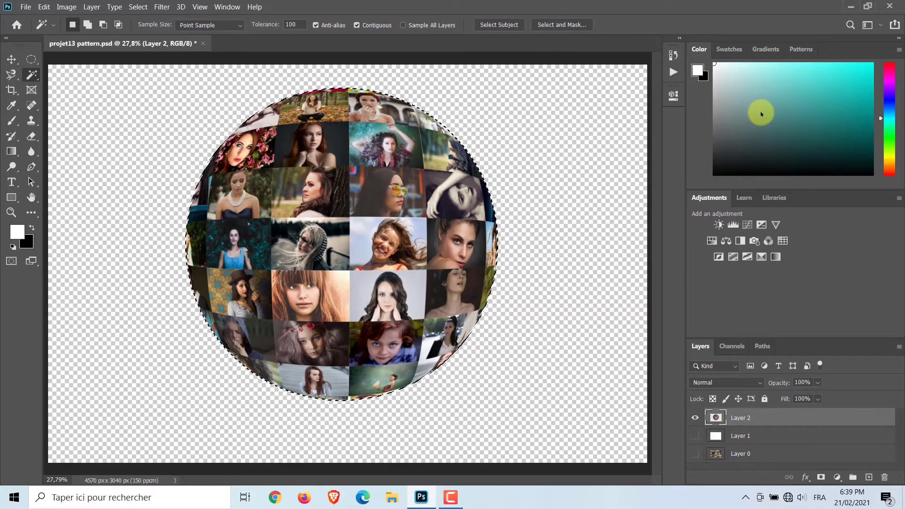
Step: Scale the sphere to about 75% and duplicate it onto a layer named 'reflection'
key("ctrl+t")
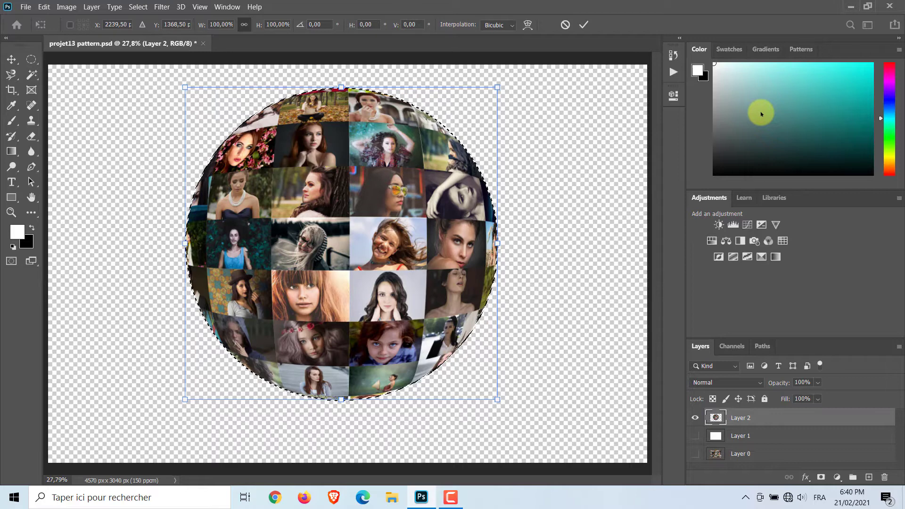
mouse_move(245, 98)
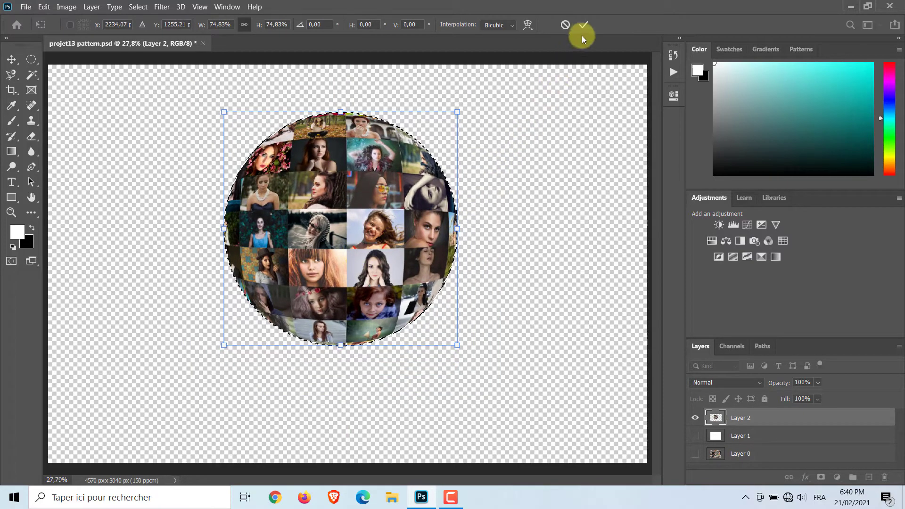
key("ctrl+j")
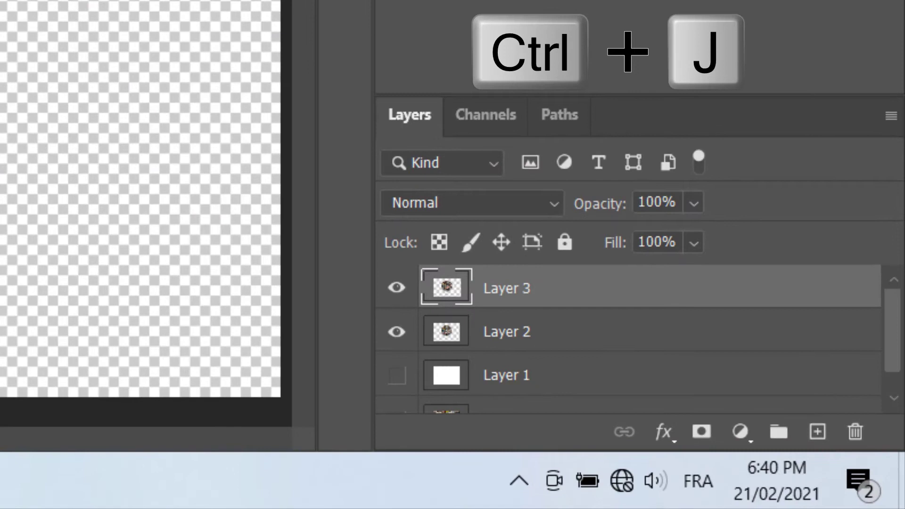
double_click(507, 288)
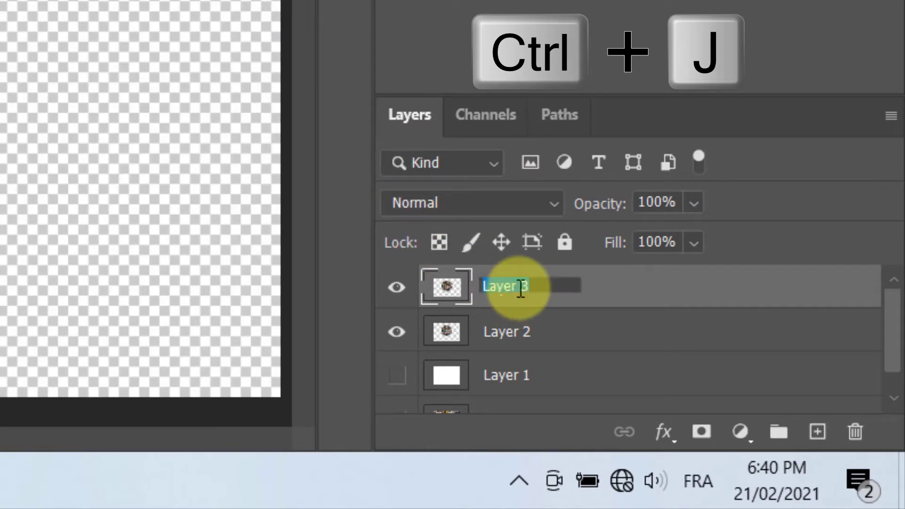
type("ref")
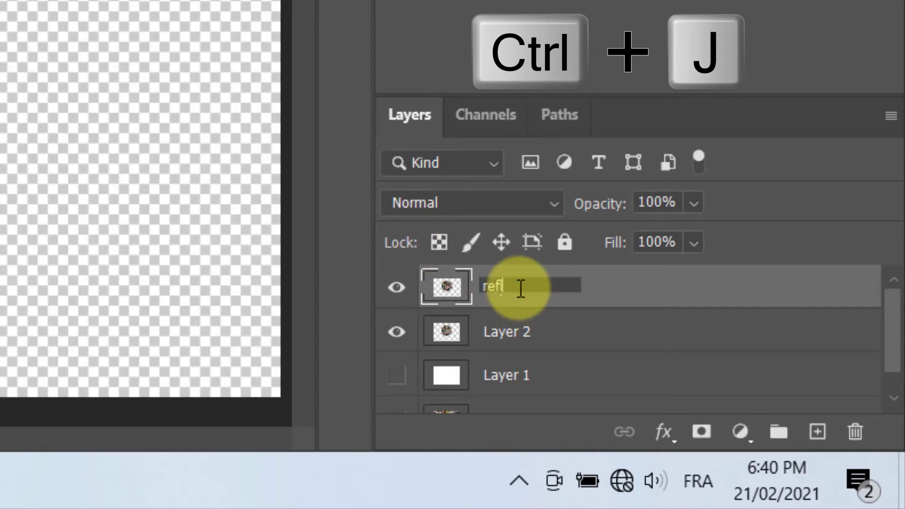
type("lectio")
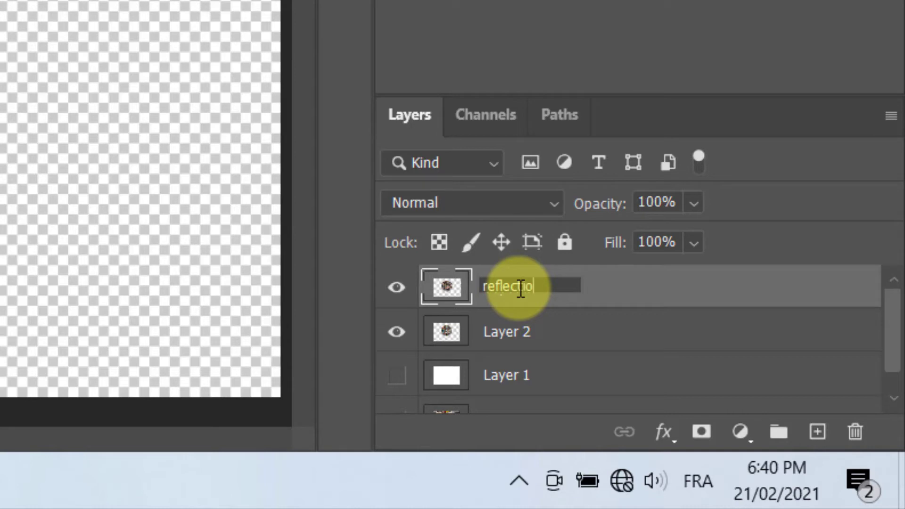
type("n")
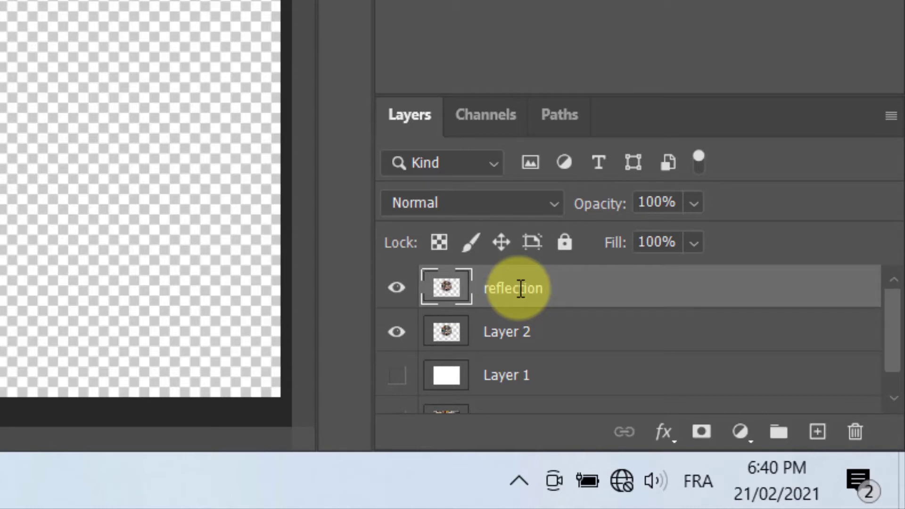
left_click(507, 331)
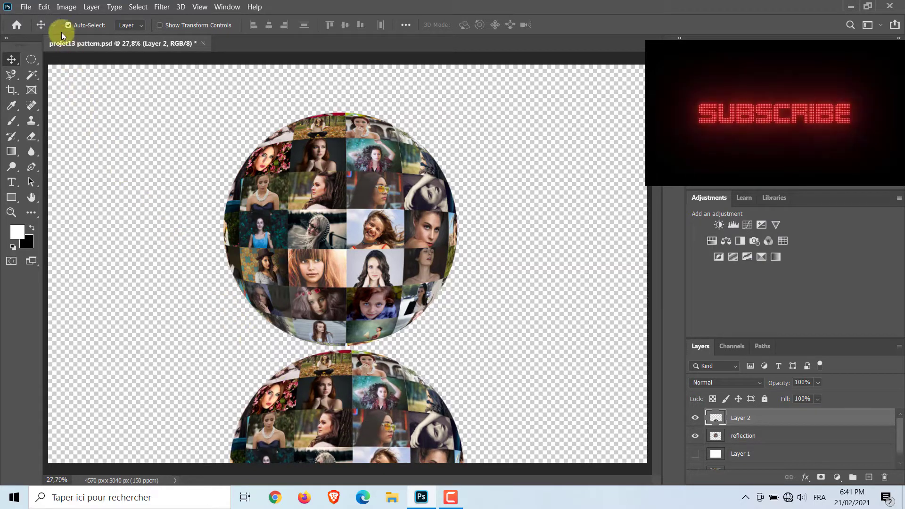
Step: Flip the lower sphere vertically and fade it with a black-to-white gradient layer mask
left_click(44, 8)
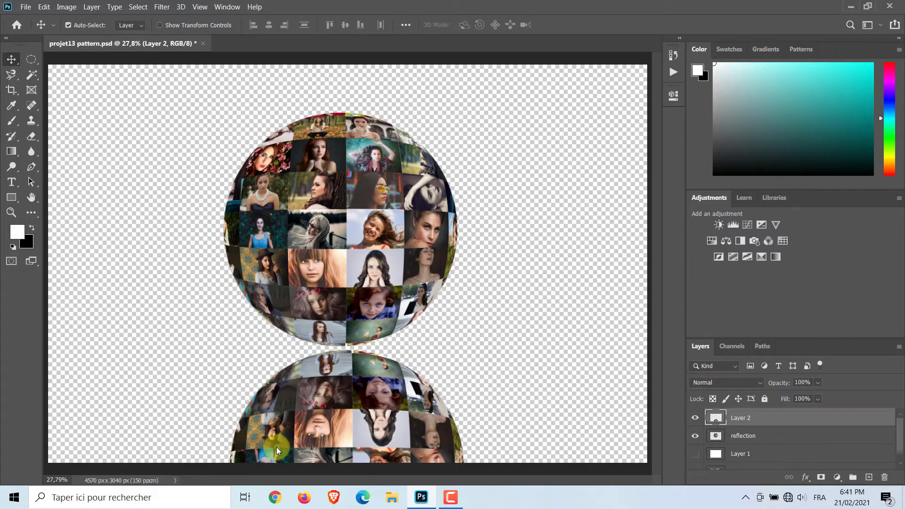
mouse_move(373, 442)
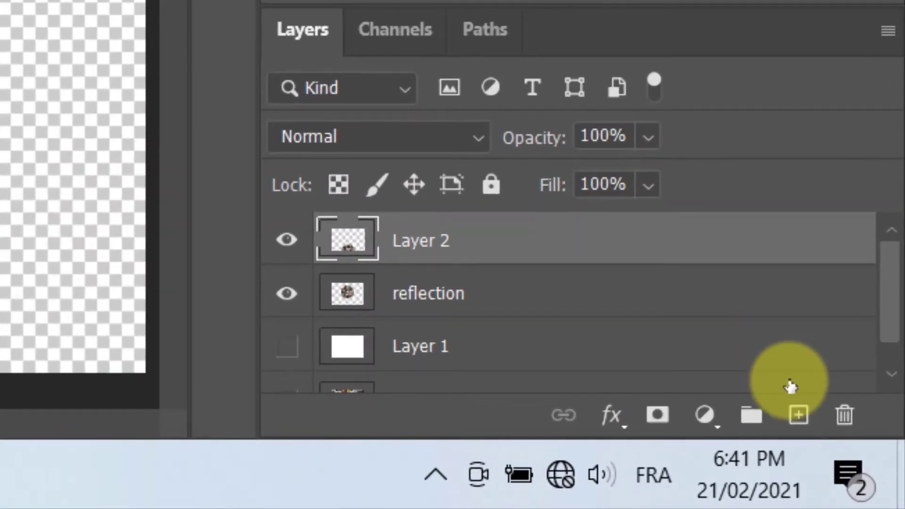
mouse_move(656, 414)
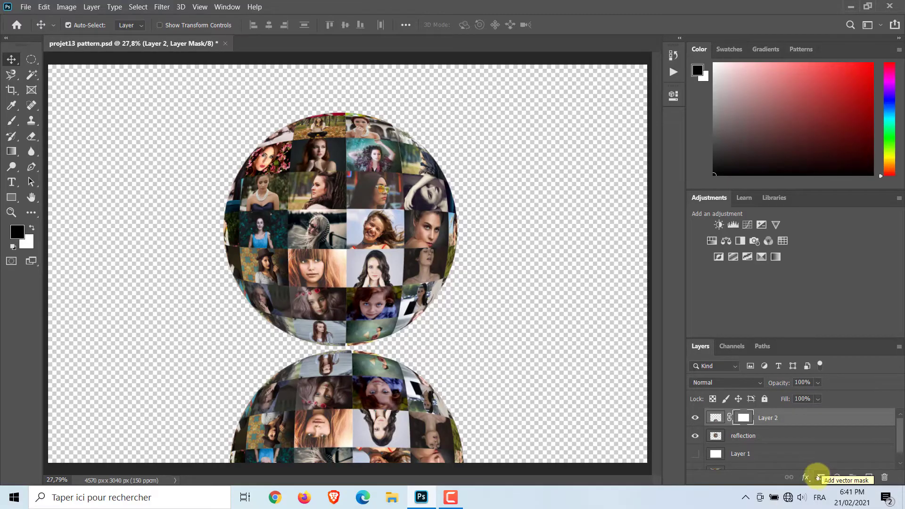
mouse_move(17, 156)
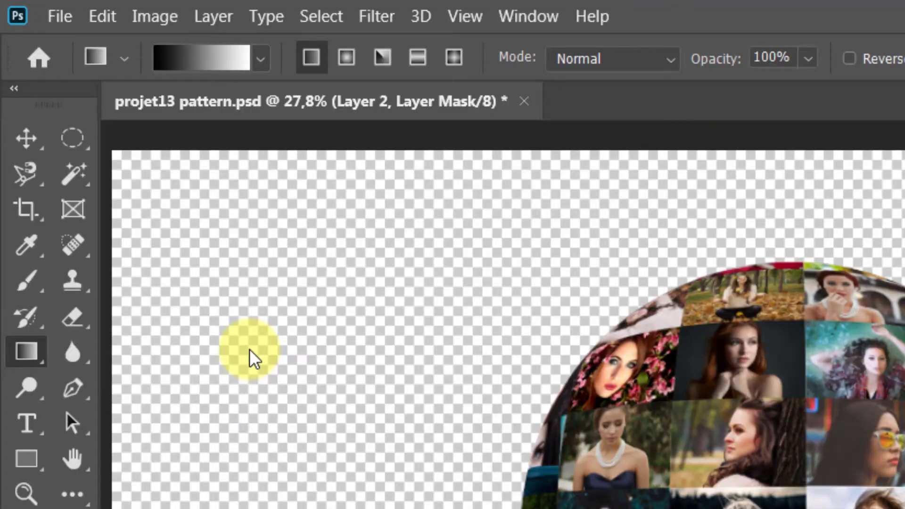
left_click(260, 57)
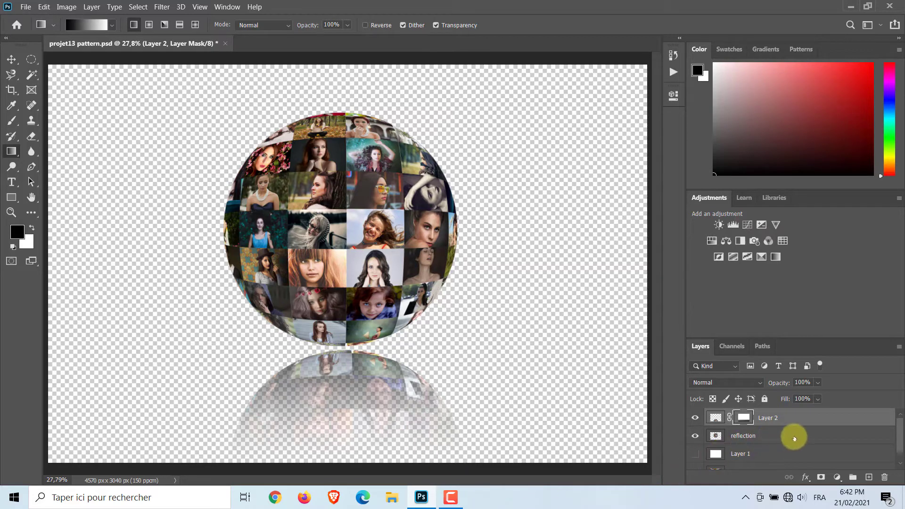
left_click(744, 436)
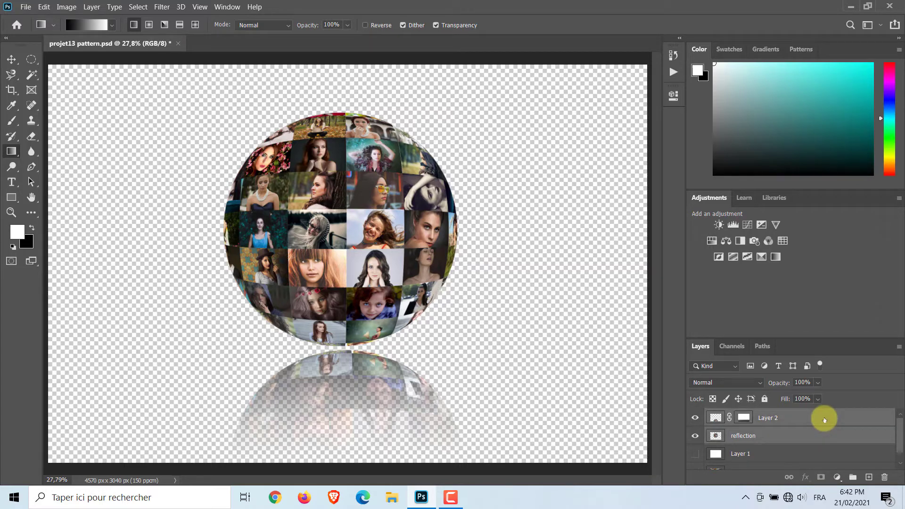
Step: Group the sphere and reflection, reposition the group, and duplicate it for resizing
key("ctrl+g")
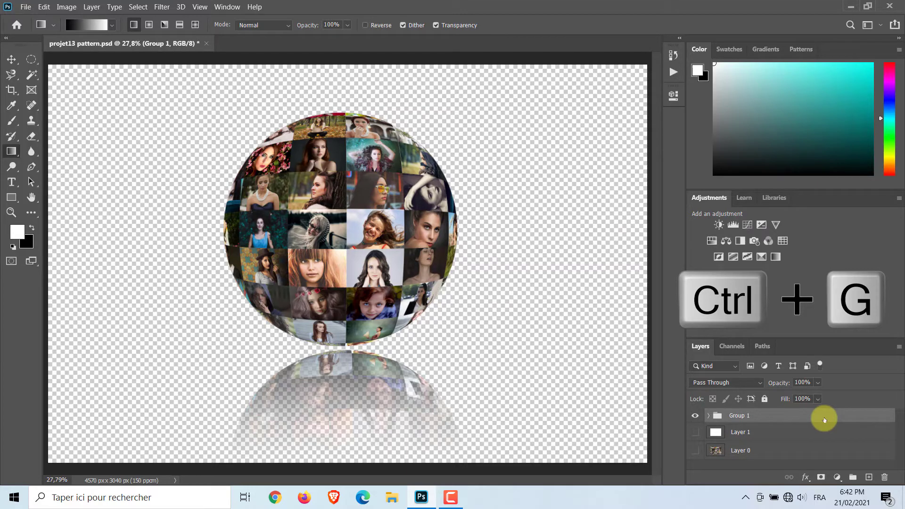
key("ctrl+t")
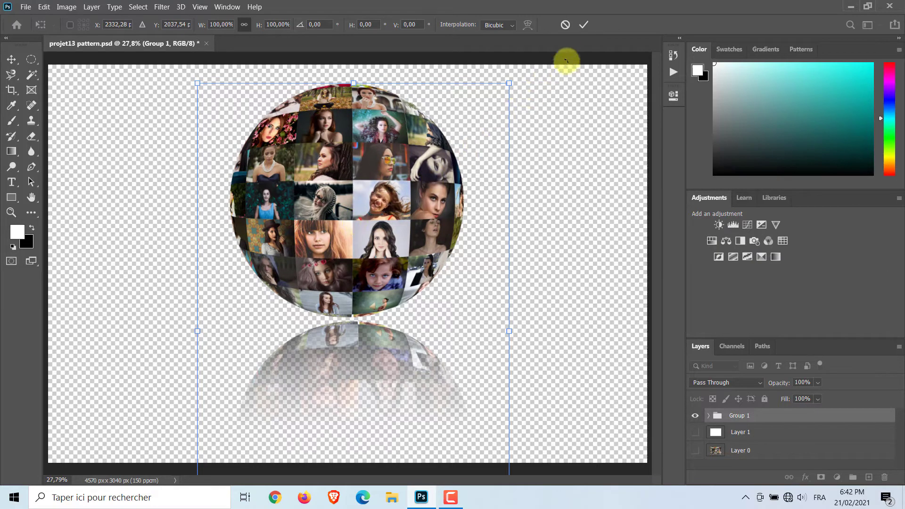
left_click(583, 24)
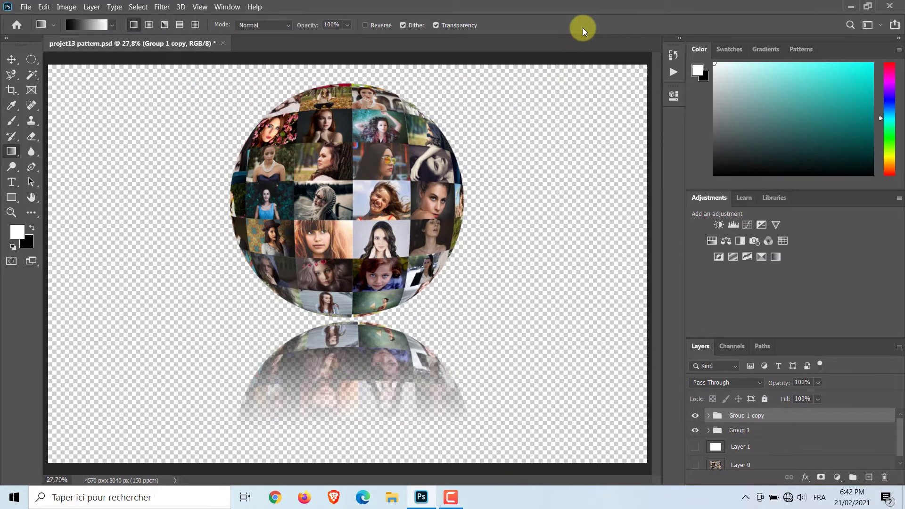
key("ctrl+j")
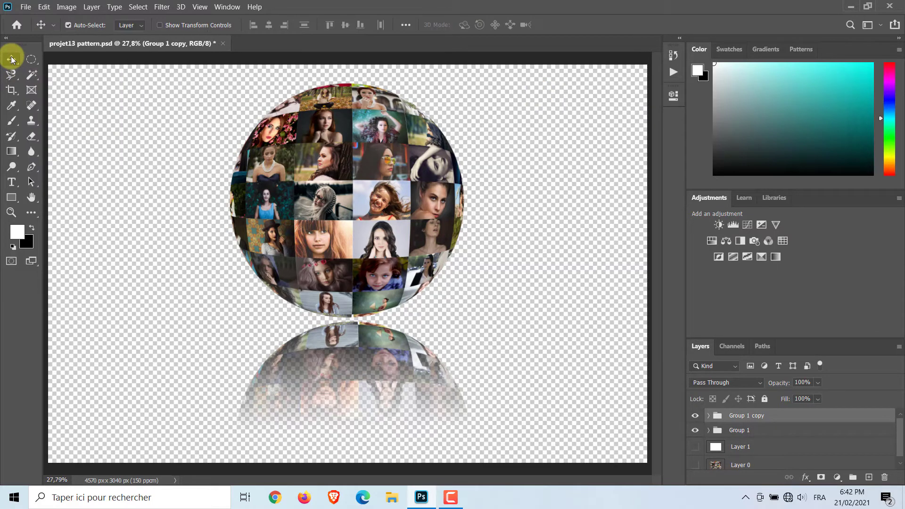
mouse_move(237, 161)
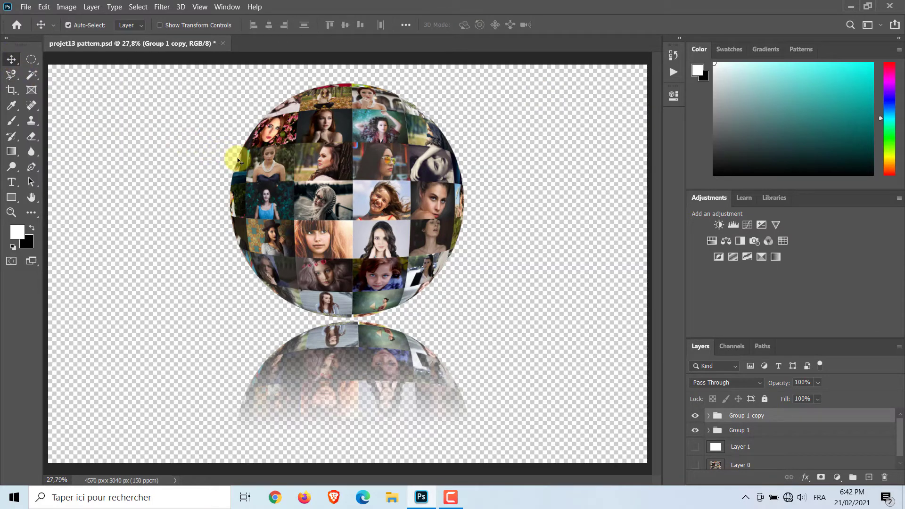
key("ctrl+t")
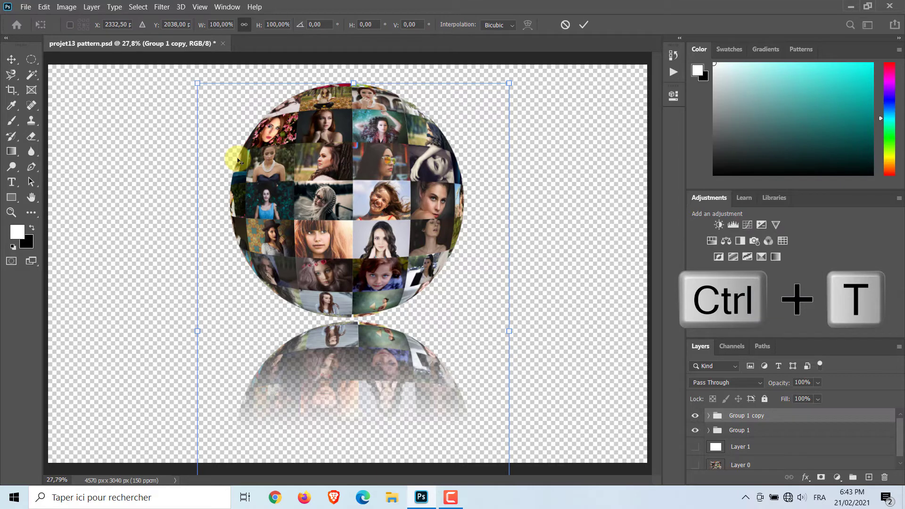
mouse_move(302, 191)
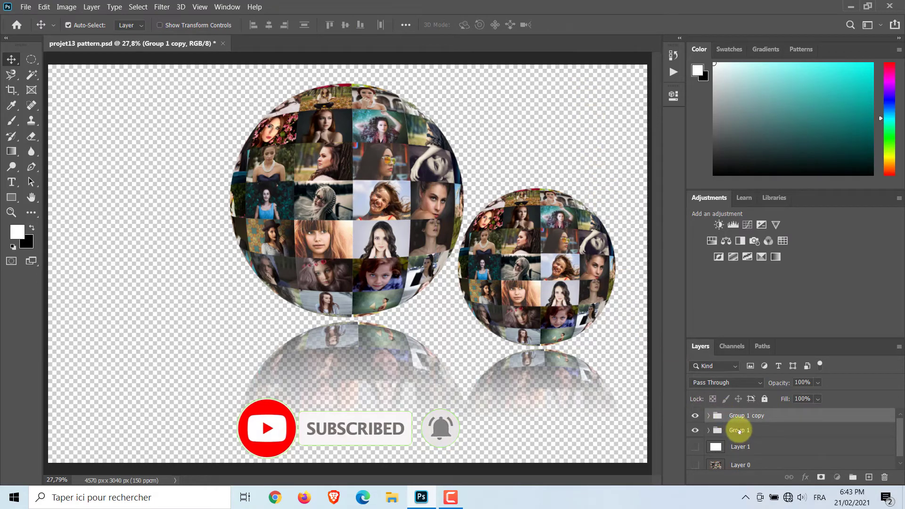
Step: Duplicate the group again, scale it to about 73% and place it left
key("ctrl+j")
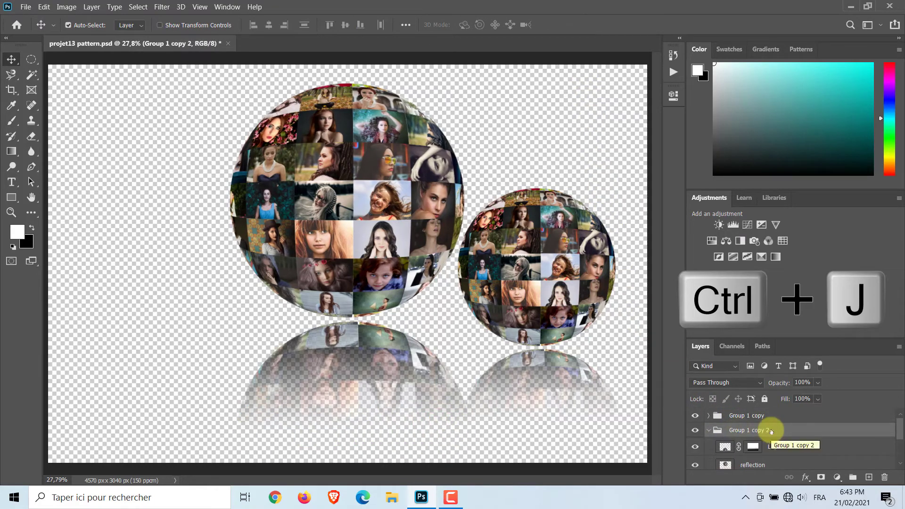
key("ctrl+t")
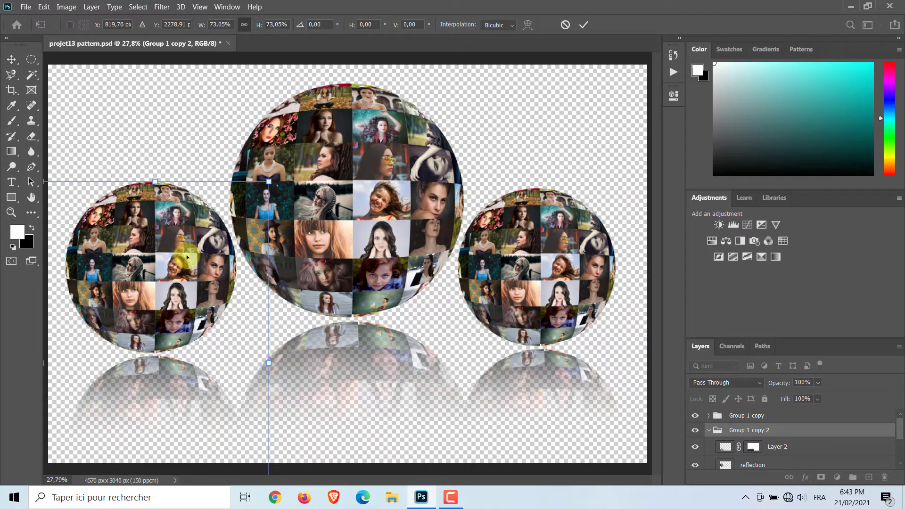
left_click(584, 24)
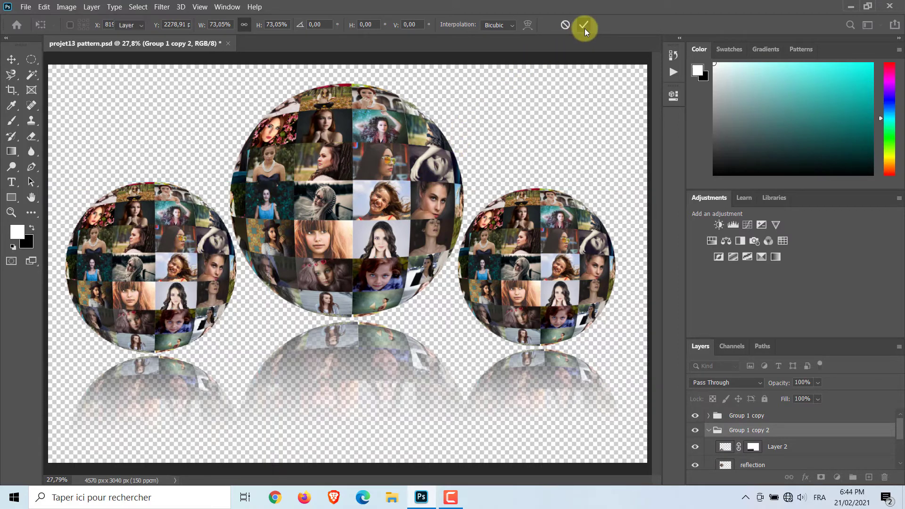
left_click(584, 25)
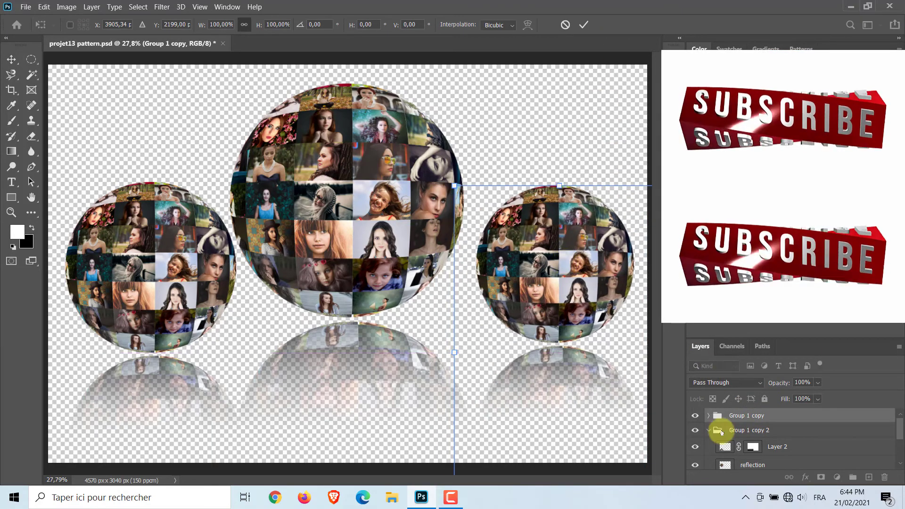
left_click(583, 25)
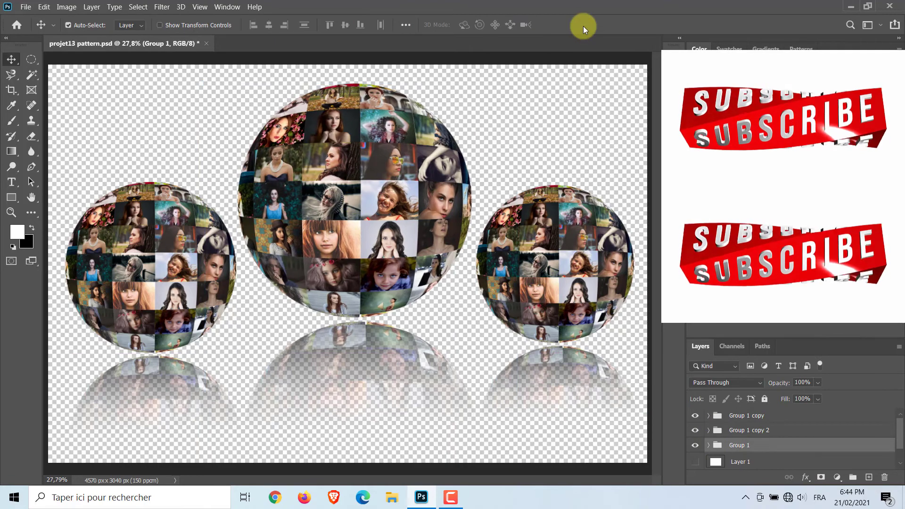
left_click(391, 497)
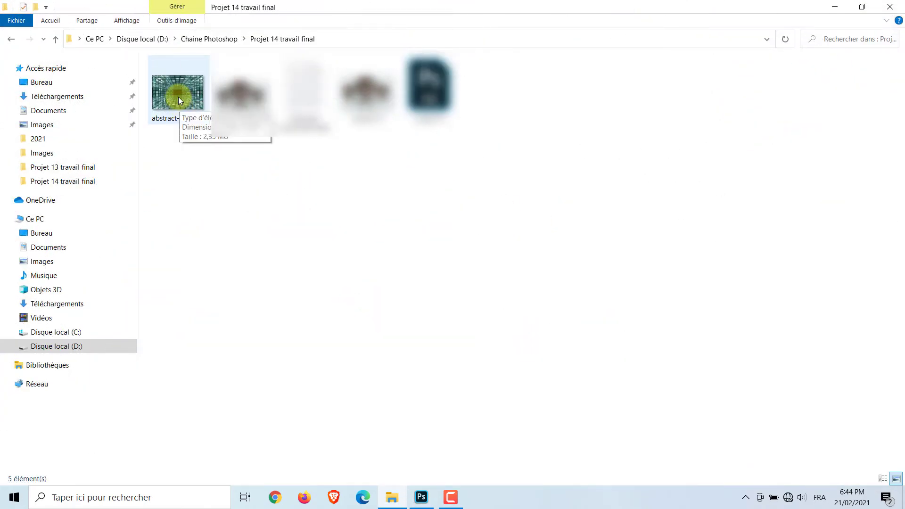